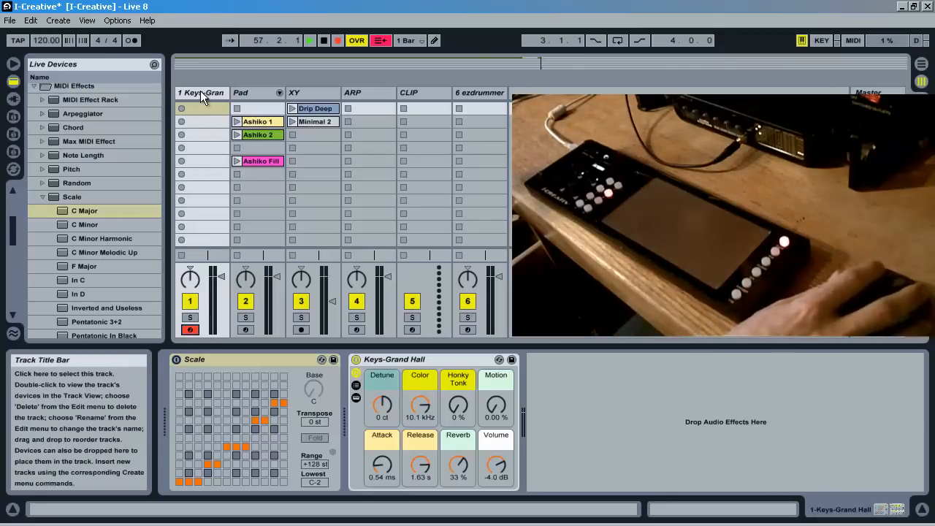
Step: Load the C Minor preset from MIDI Effects > Scale onto the Keys-Grand Hall track's Scale device
click(200, 93)
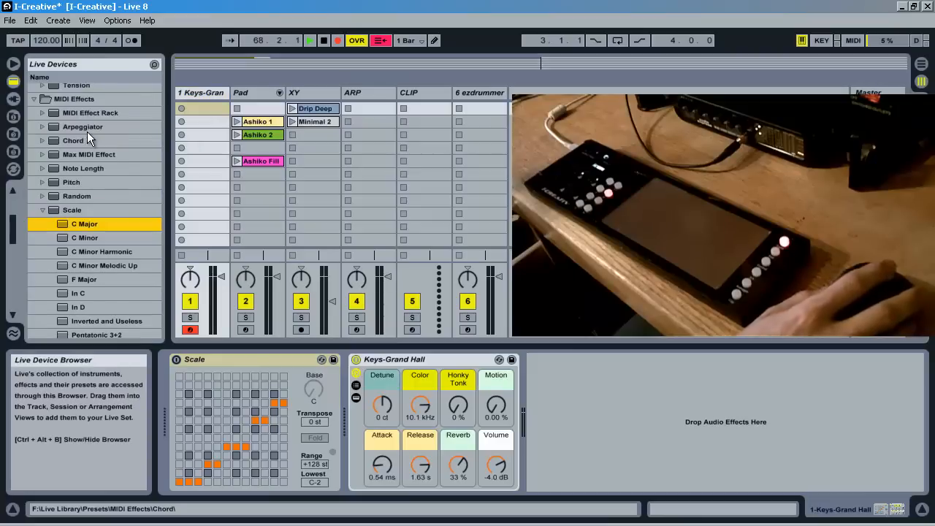
click(72, 210)
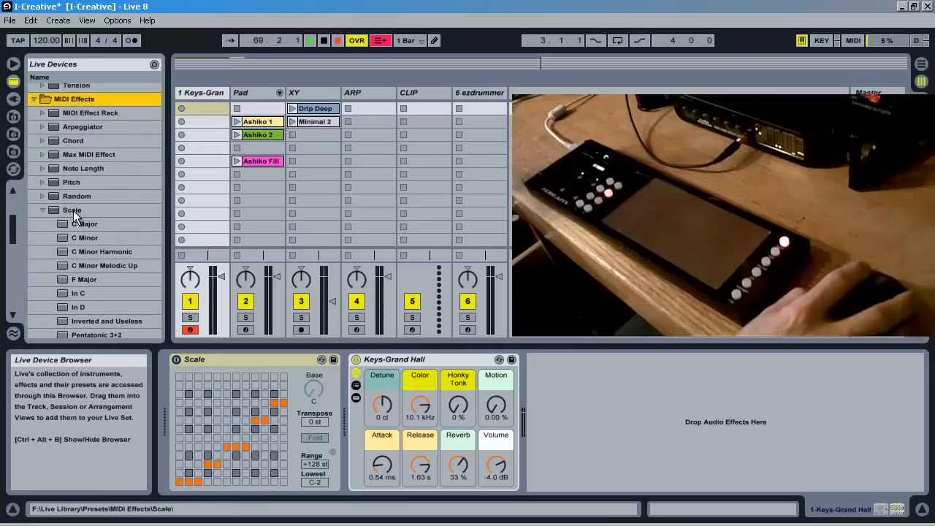
click(102, 252)
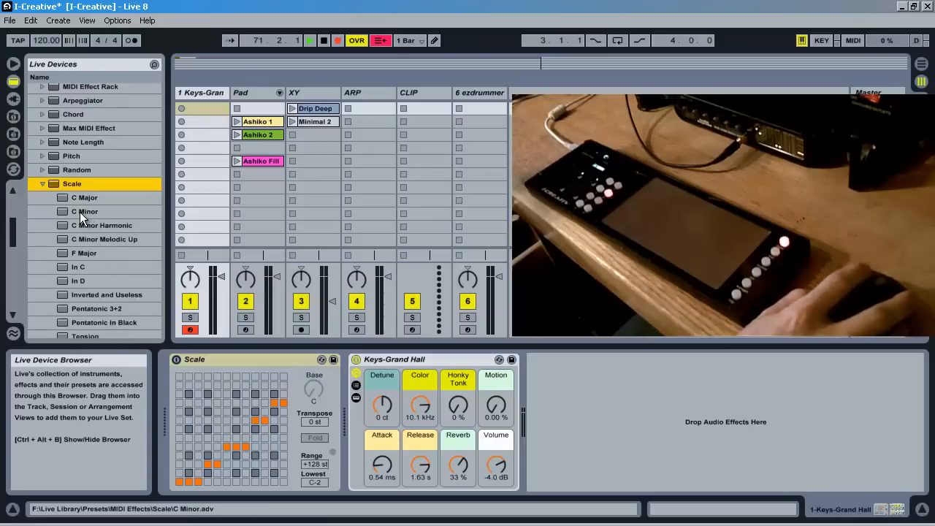
click(85, 211)
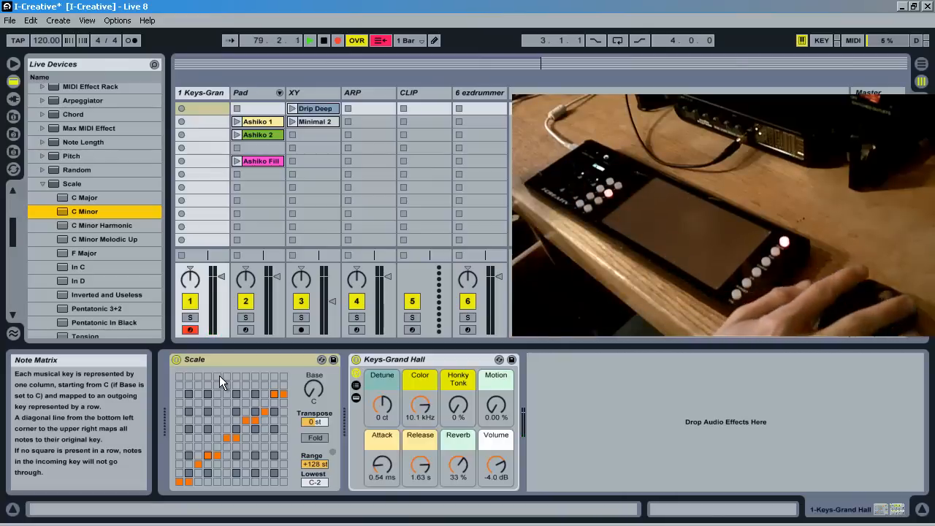
click(248, 93)
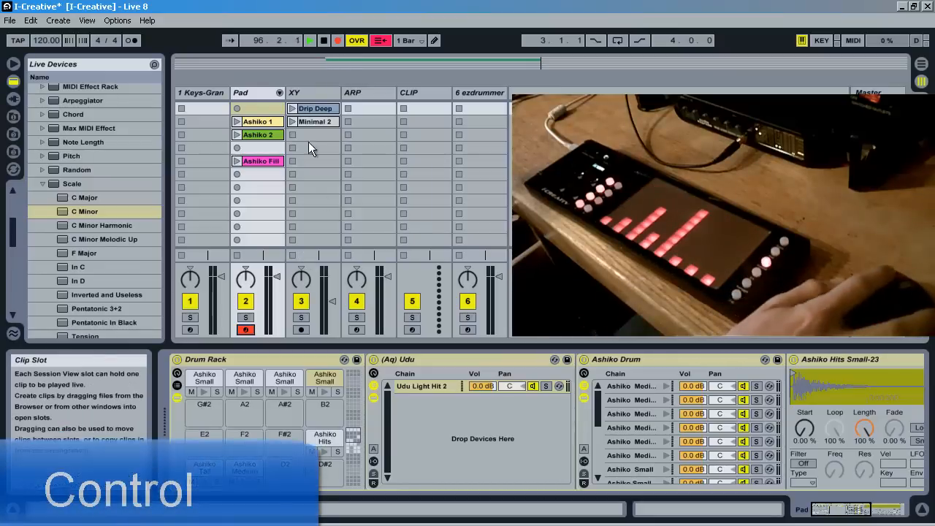
Step: Select the XY track to show its Grain Delay and launch the Drip Deep clip
click(313, 93)
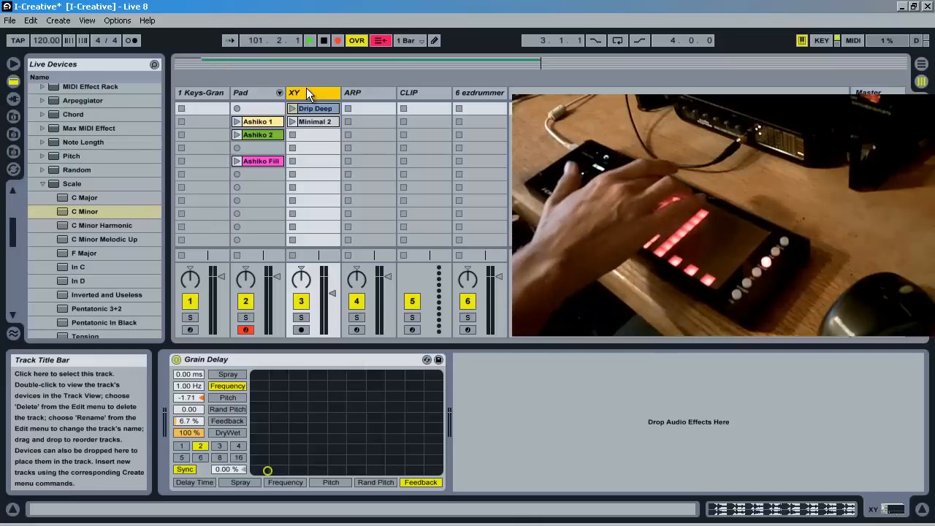
click(316, 108)
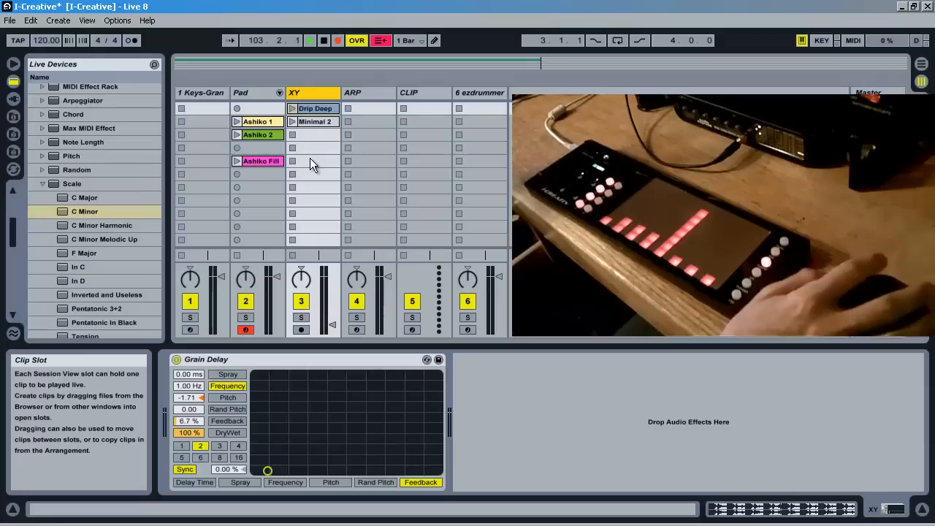
click(292, 108)
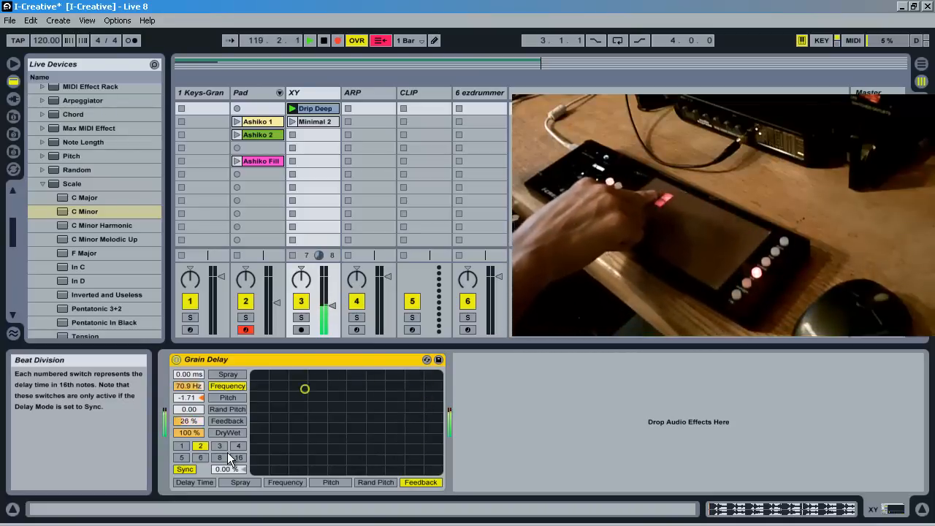
Step: Sweep the Grain Delay X-Y pad through frequency and feedback, returning to 2.03 Hz and 6.7%
drag(304, 388, 267, 456)
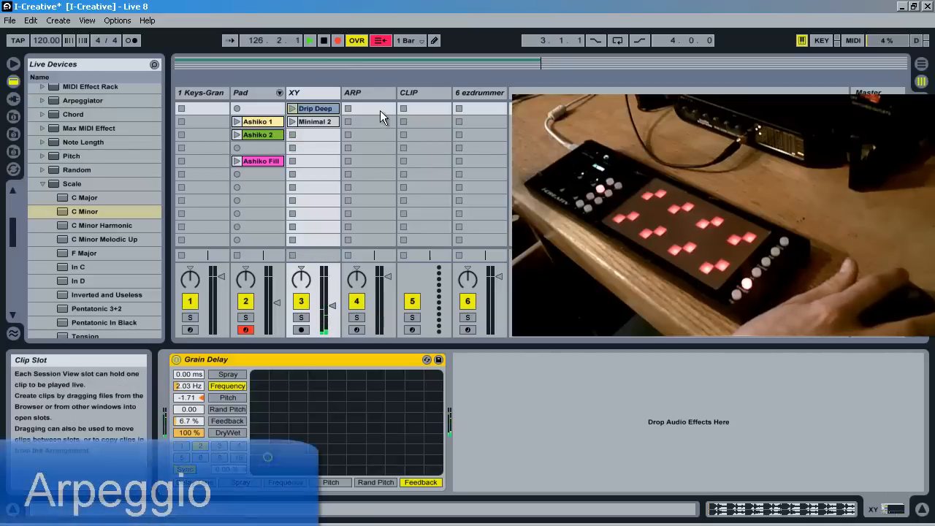
Step: Arm the ARP track and select the Master track showing Auto Filters at 19.9 kHz and 26.0 Hz
click(356, 329)
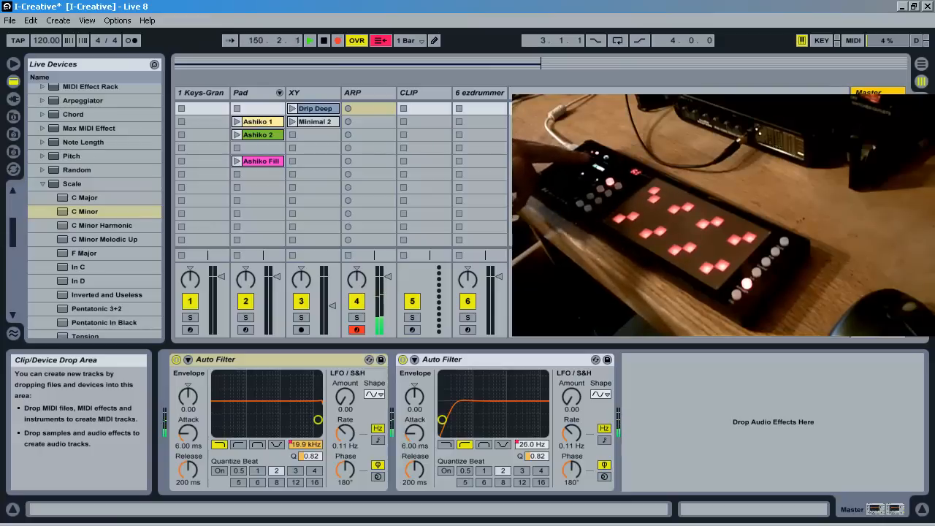
drag(317, 420, 216, 420)
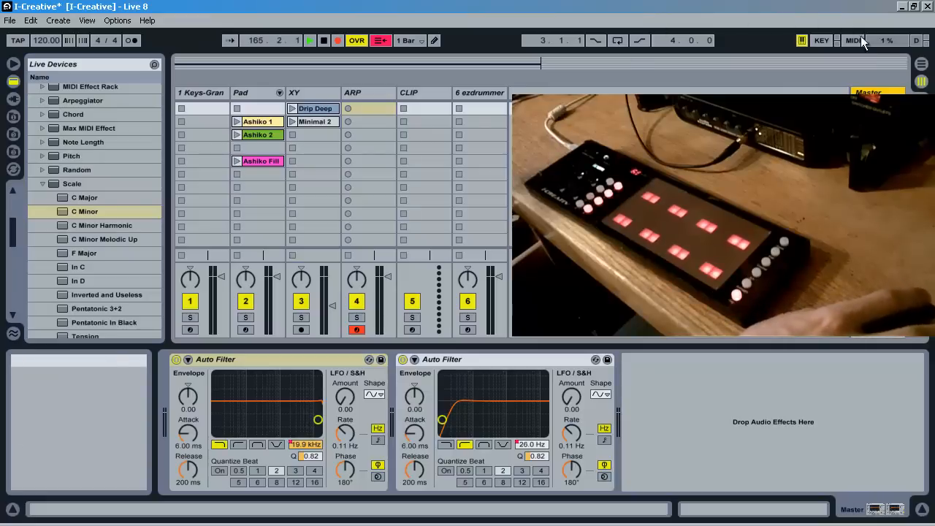
Step: Toggle MIDI Map Mode on and off, leaving the XY track's Grain Delay in focus
click(851, 40)
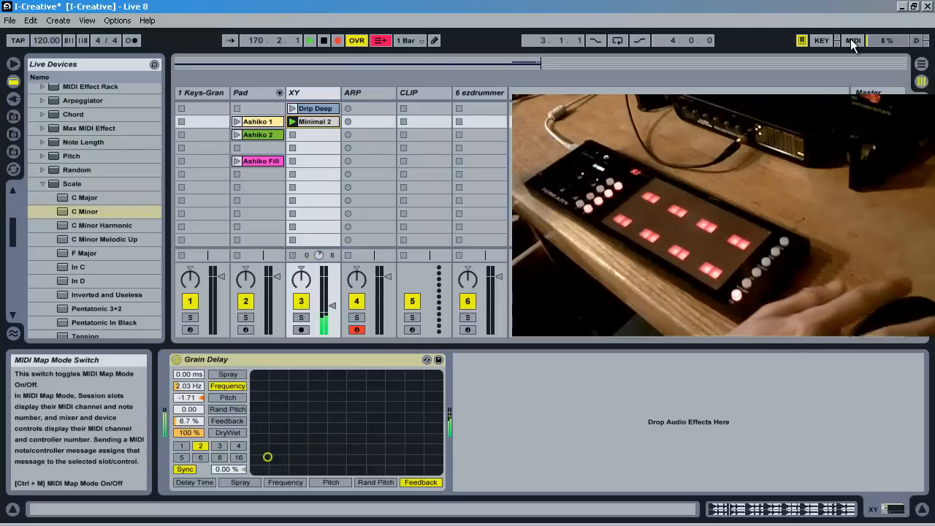
click(853, 40)
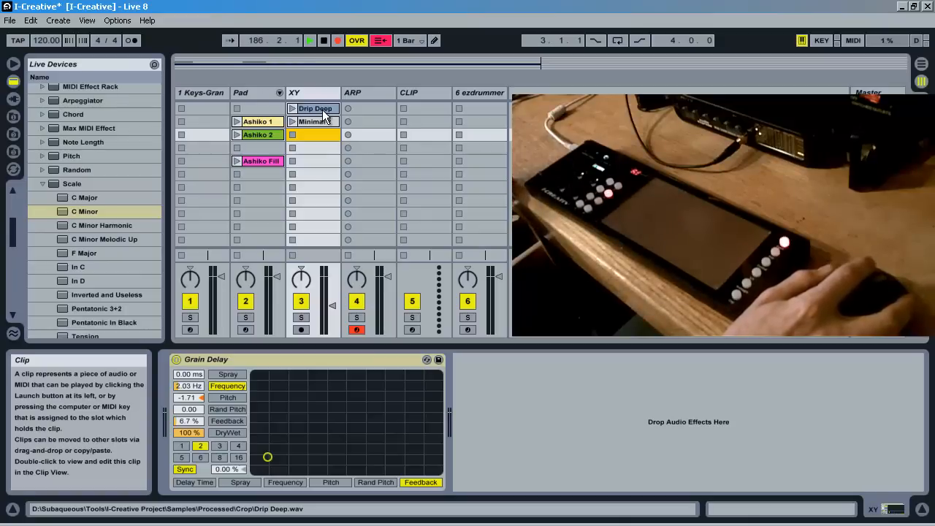
Step: Launch Drip Deep, sweep the first master Auto Filter down to 63.2 Hz and back, and return the second to 26 Hz
click(291, 109)
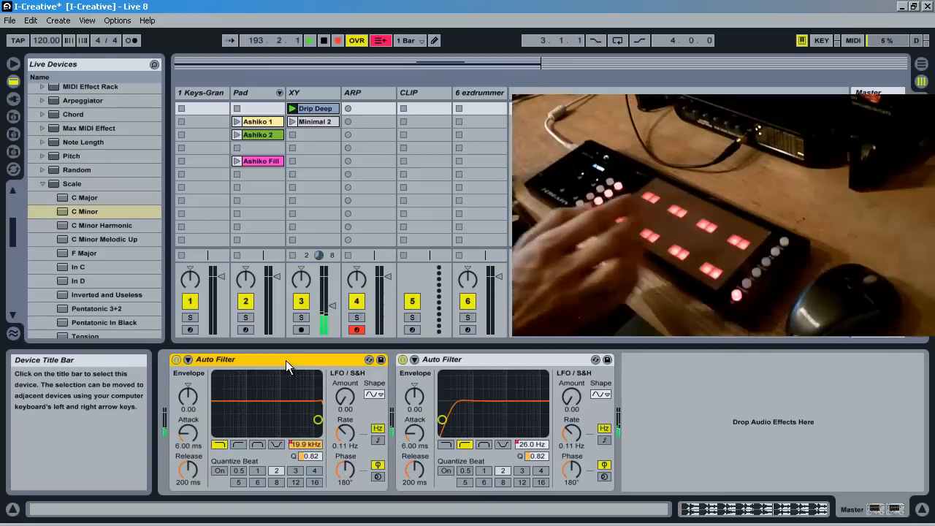
drag(317, 419, 281, 419)
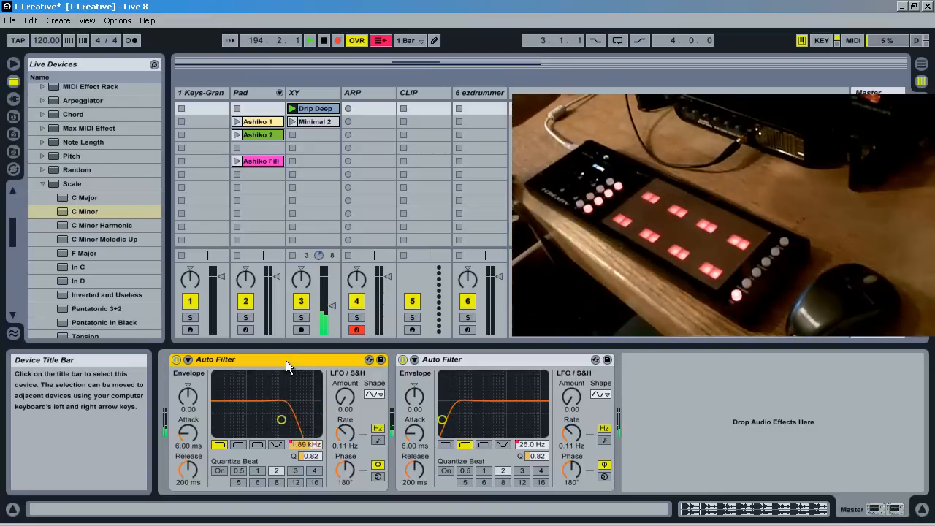
drag(281, 420, 229, 419)
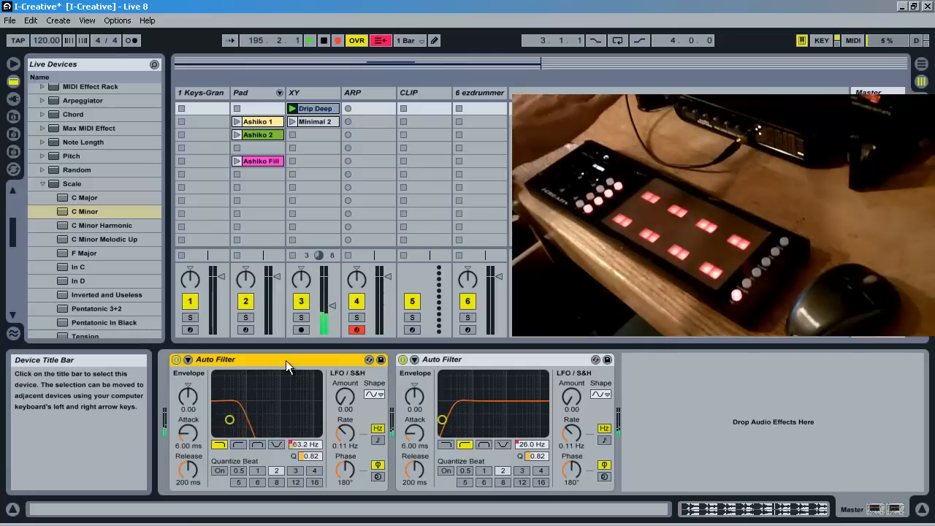
drag(229, 419, 285, 419)
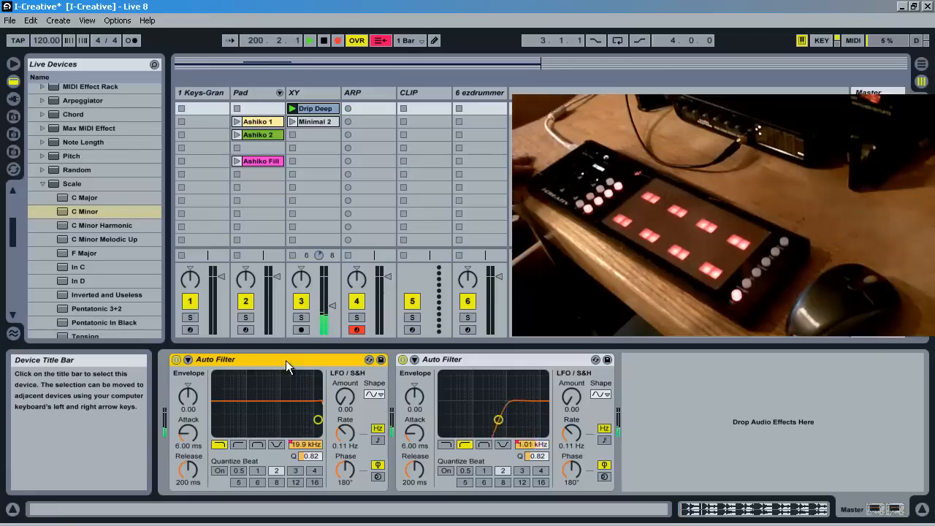
drag(498, 420, 442, 420)
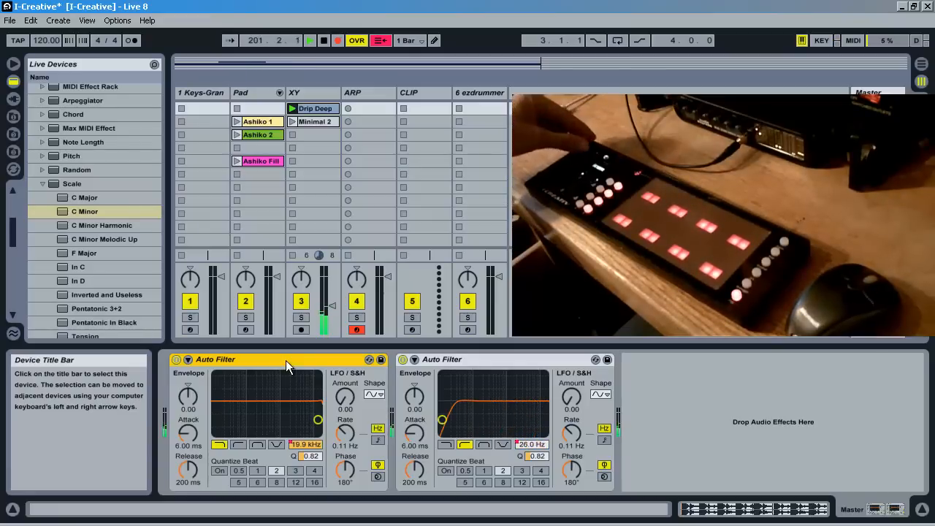